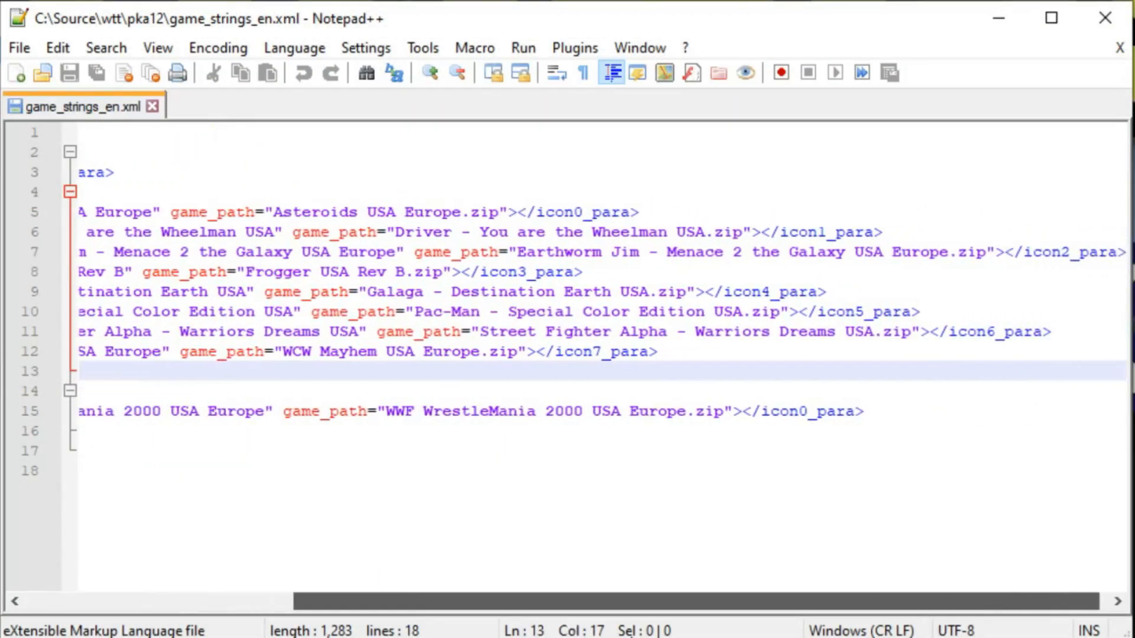
Open the SFC game list and scroll to 'ASP - Air Strike Patrol USA'
scroll("left", 3)
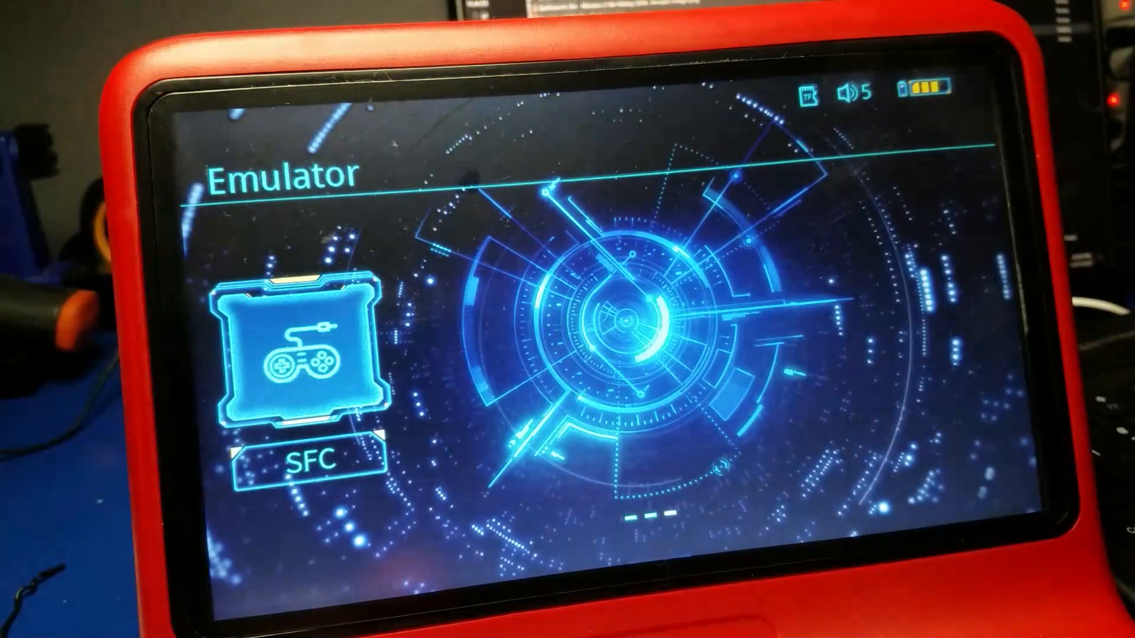
left_click(297, 361)
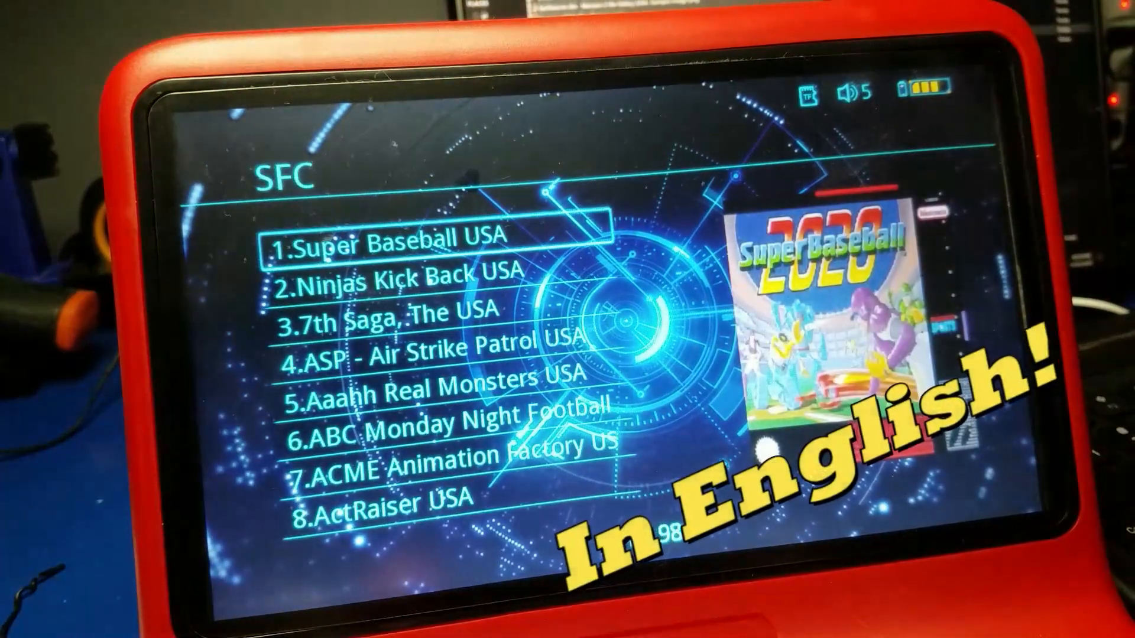
scroll("down", 3)
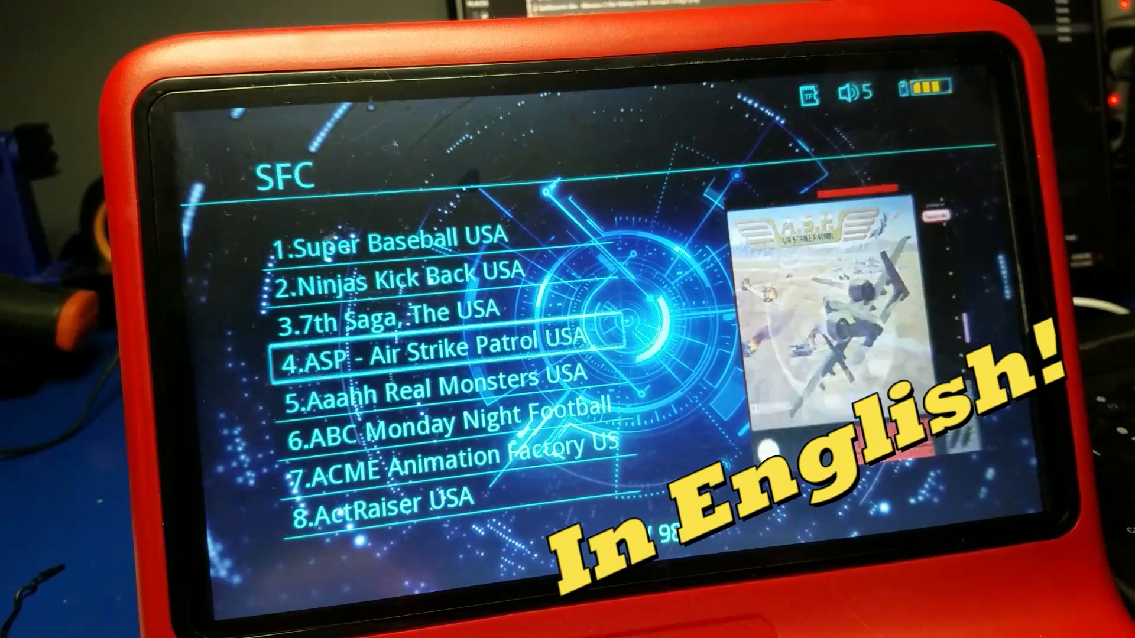